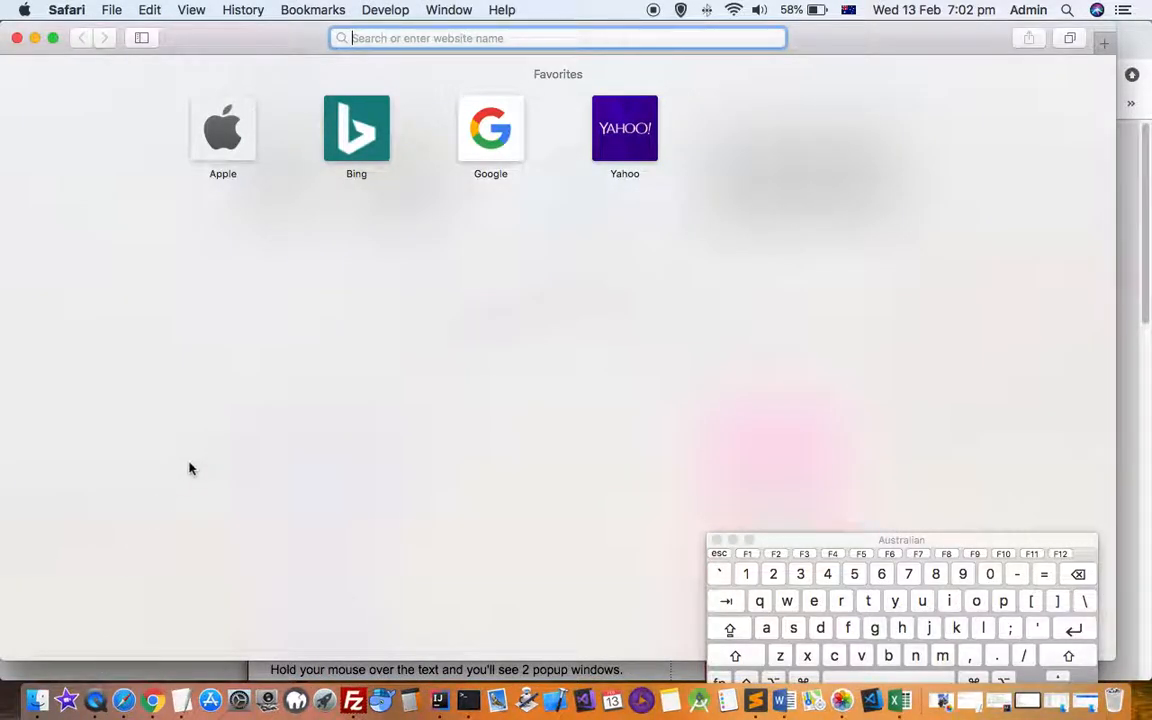
mouse_move(512, 80)
type("popuptest.com")
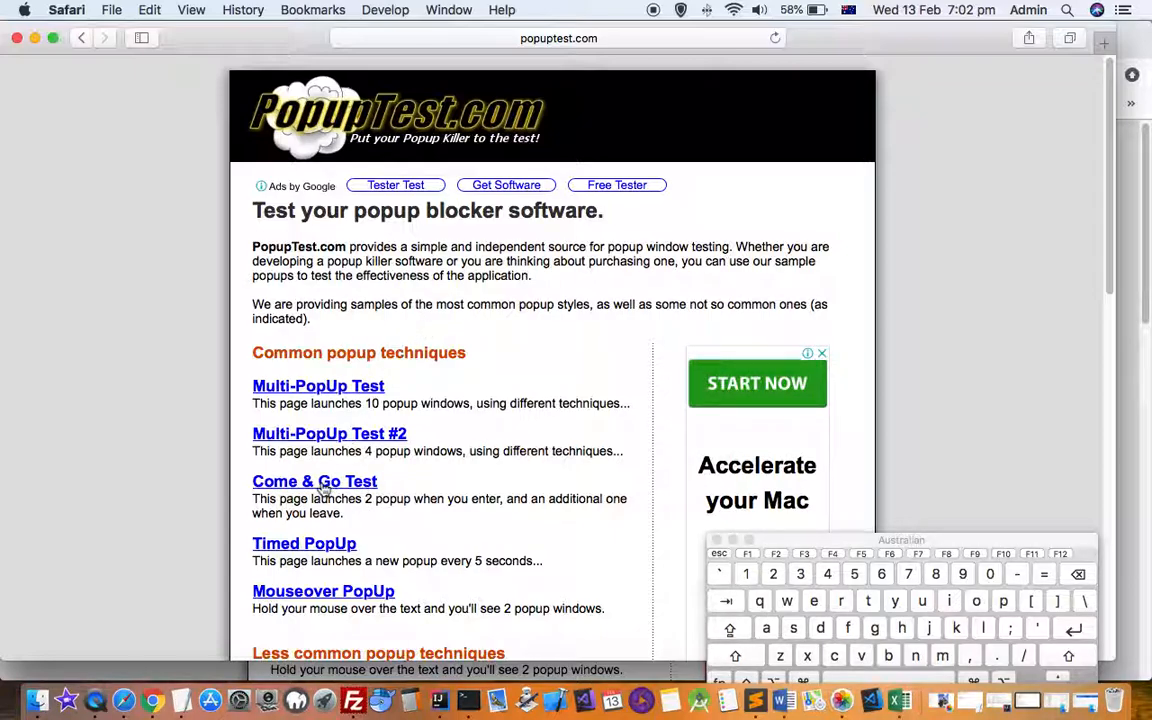
Step: Run the Come & Go popup test on popuptest.com and let it finish with no pop-ups
left_click(314, 480)
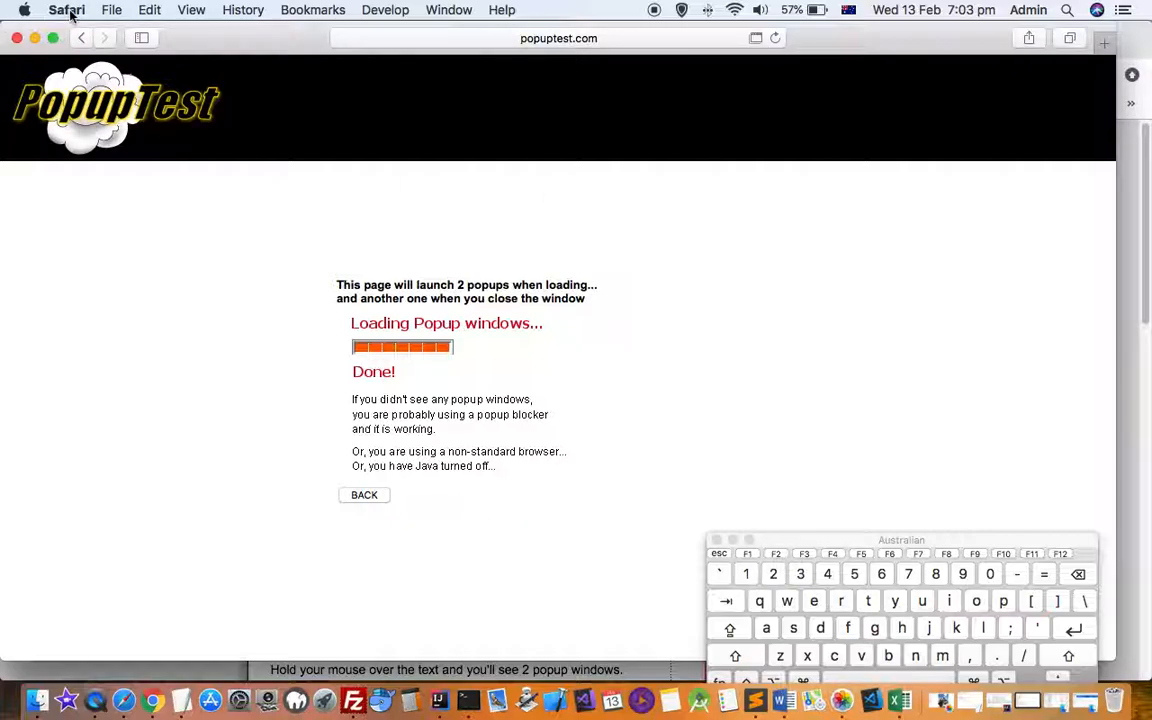
Step: Show Safari's Websites preferences with Pop-up Windows set to Block and Notify for popuptest.com
left_click(66, 10)
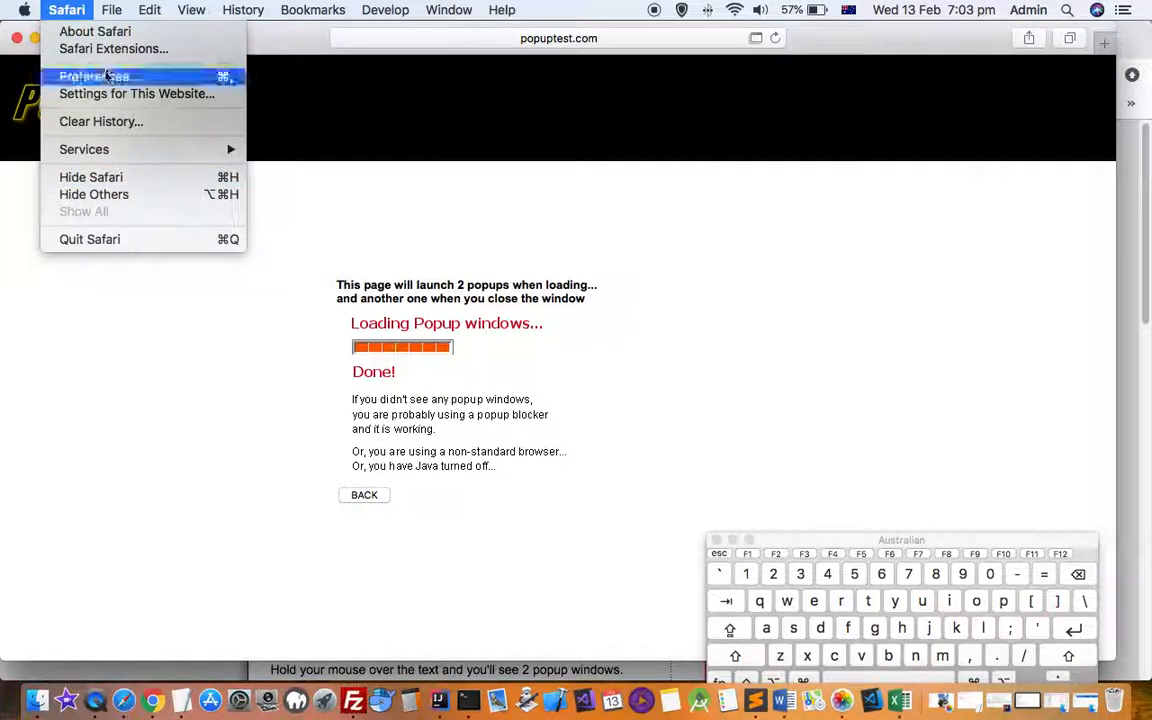
left_click(92, 76)
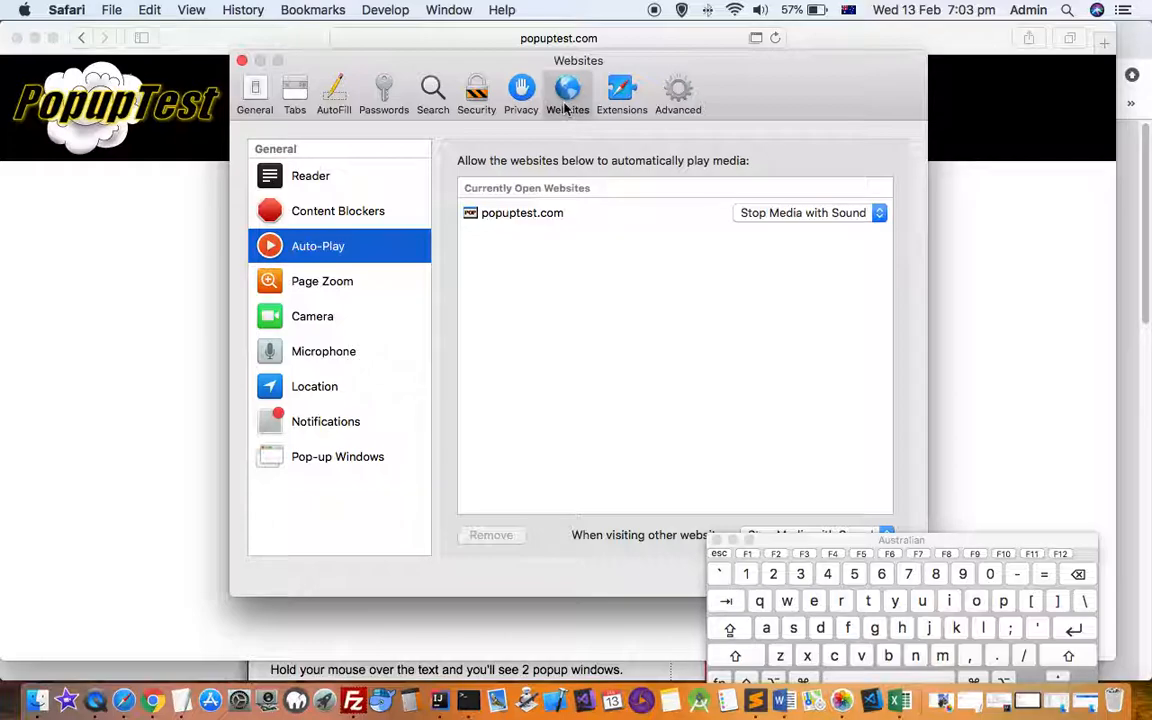
left_click(336, 456)
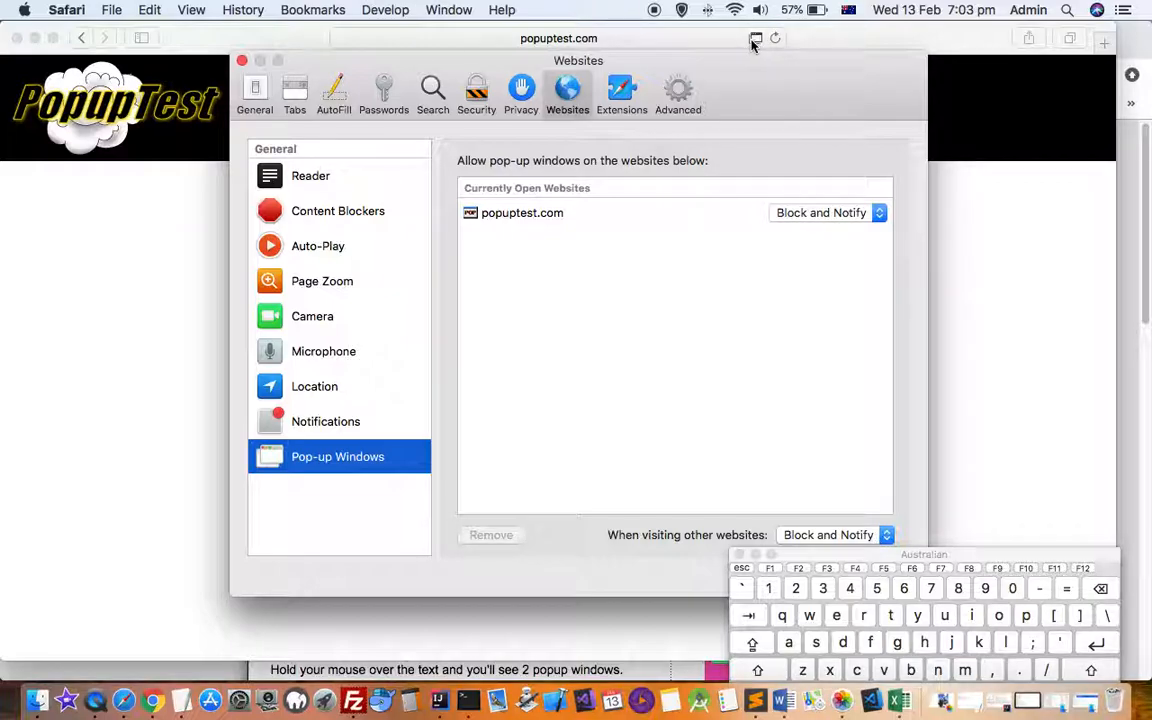
mouse_move(876, 488)
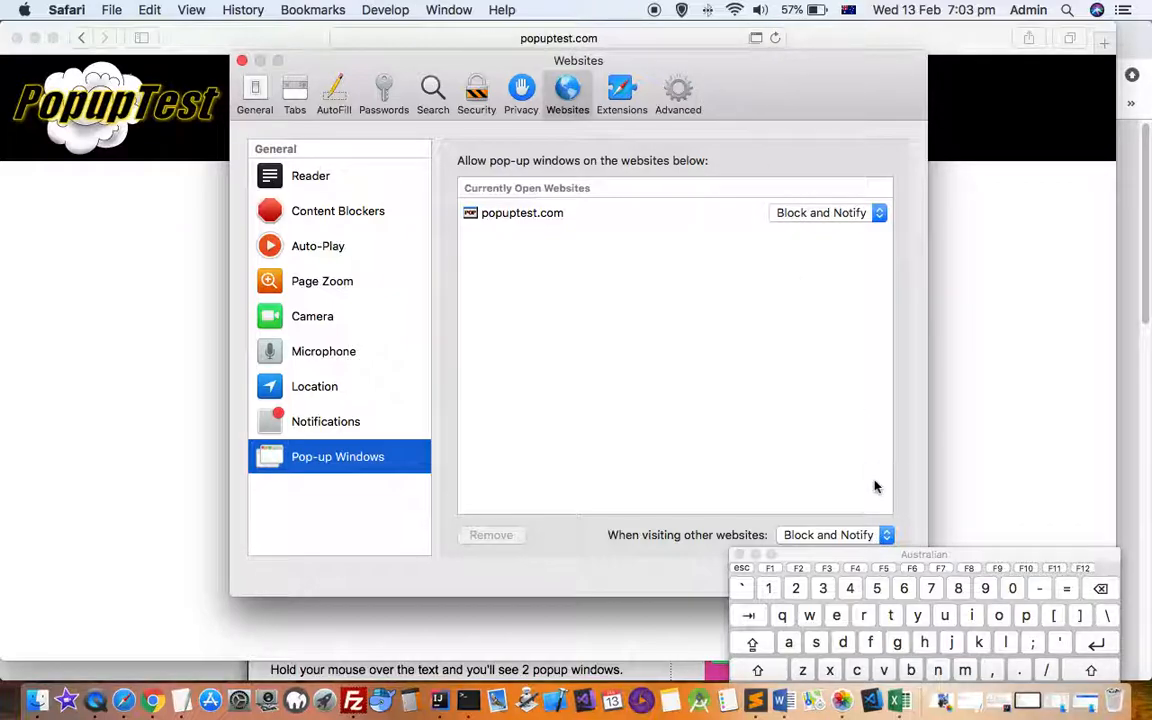
mouse_move(848, 538)
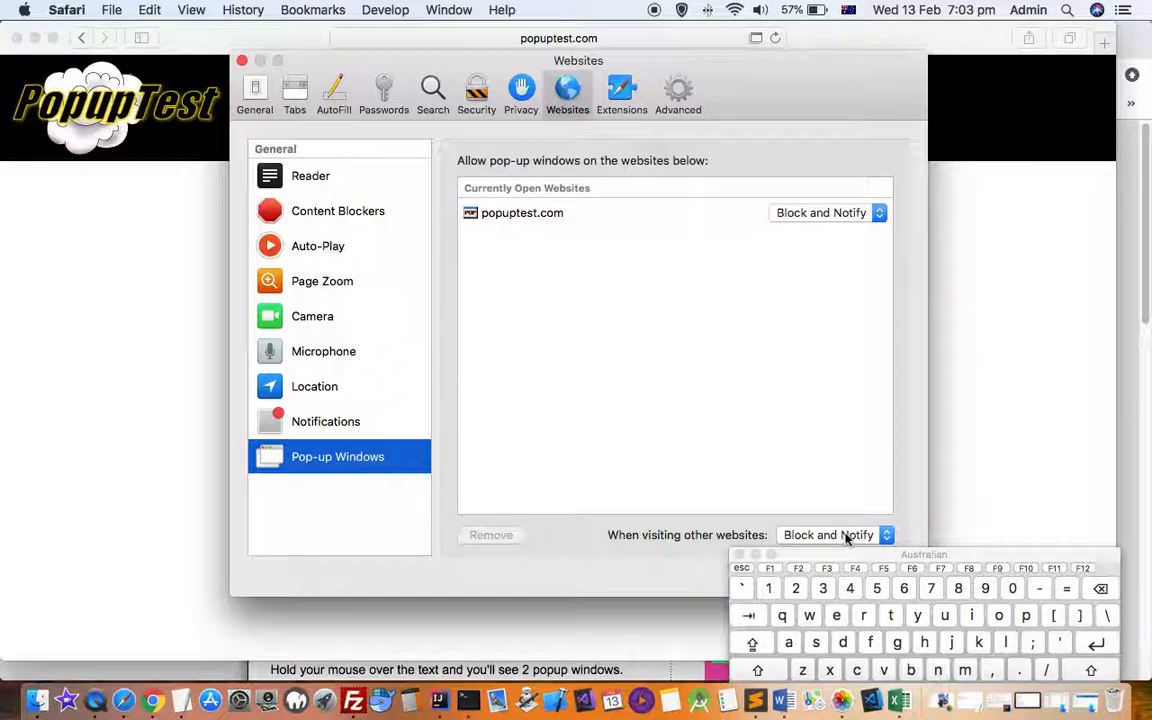
mouse_move(640, 224)
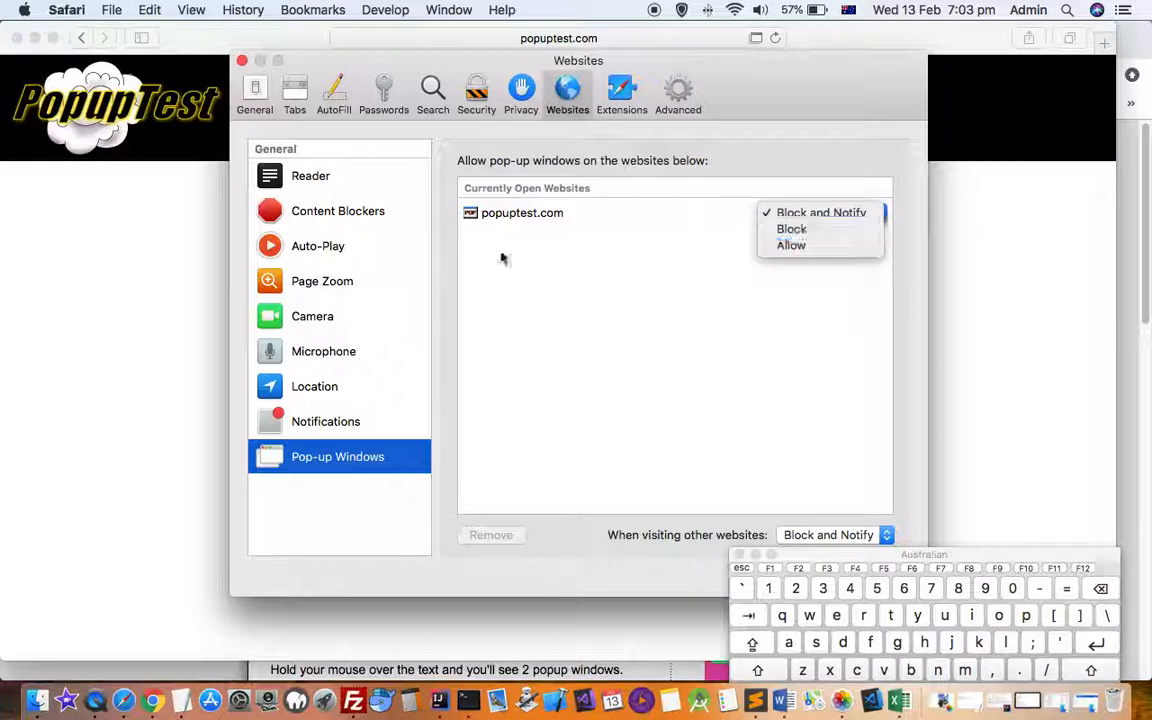
left_click(820, 212)
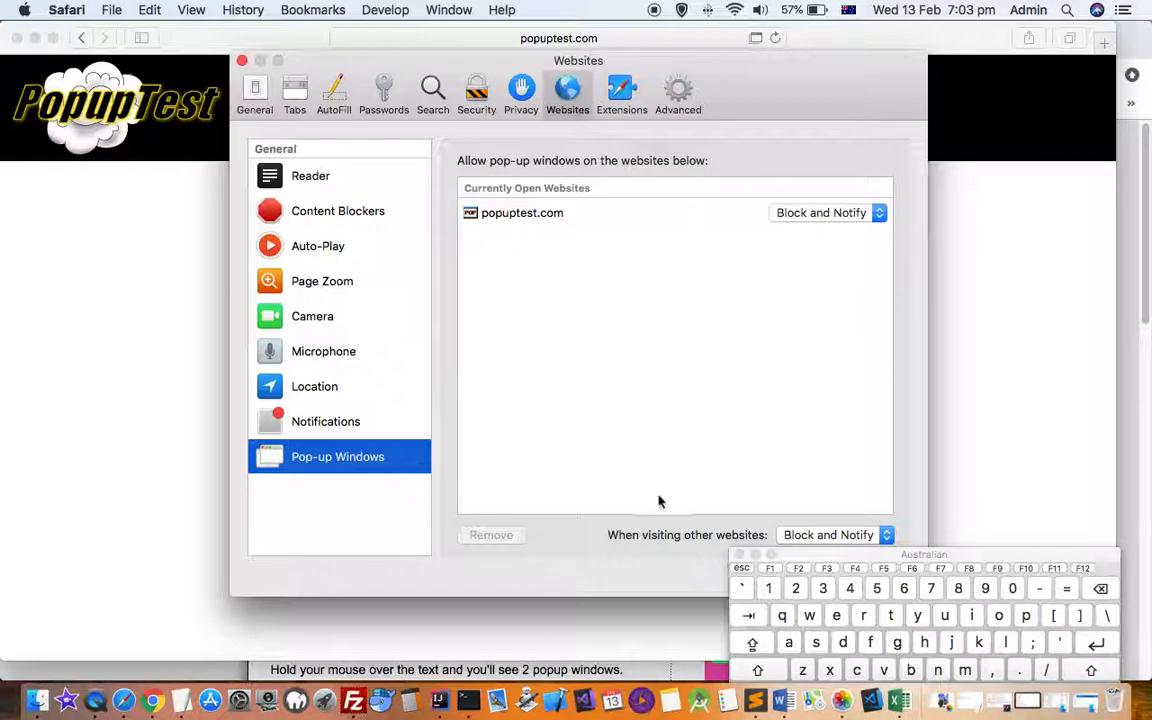
mouse_move(856, 540)
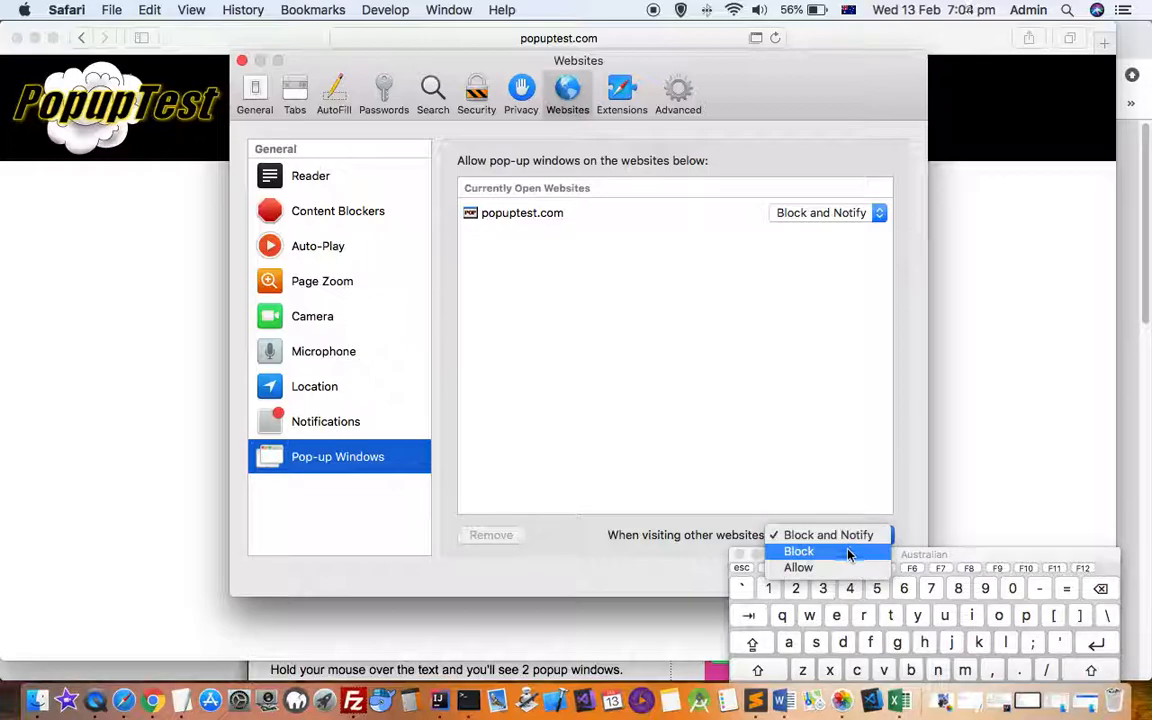
mouse_move(828, 568)
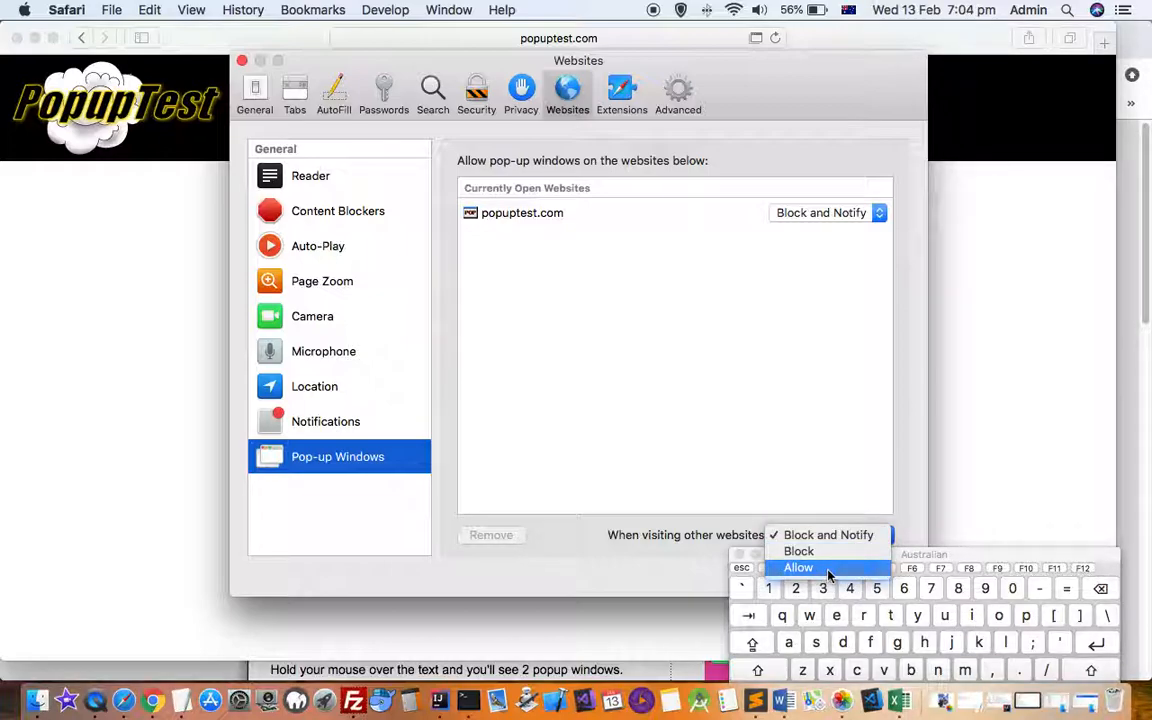
mouse_move(742, 544)
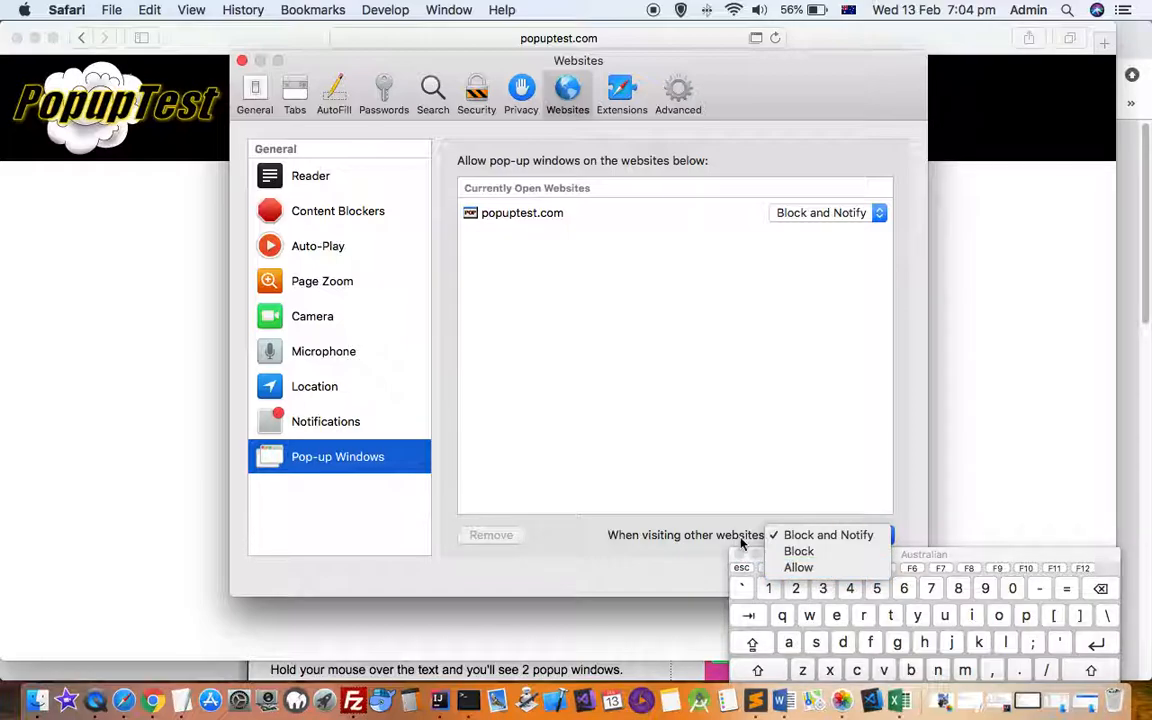
mouse_move(798, 552)
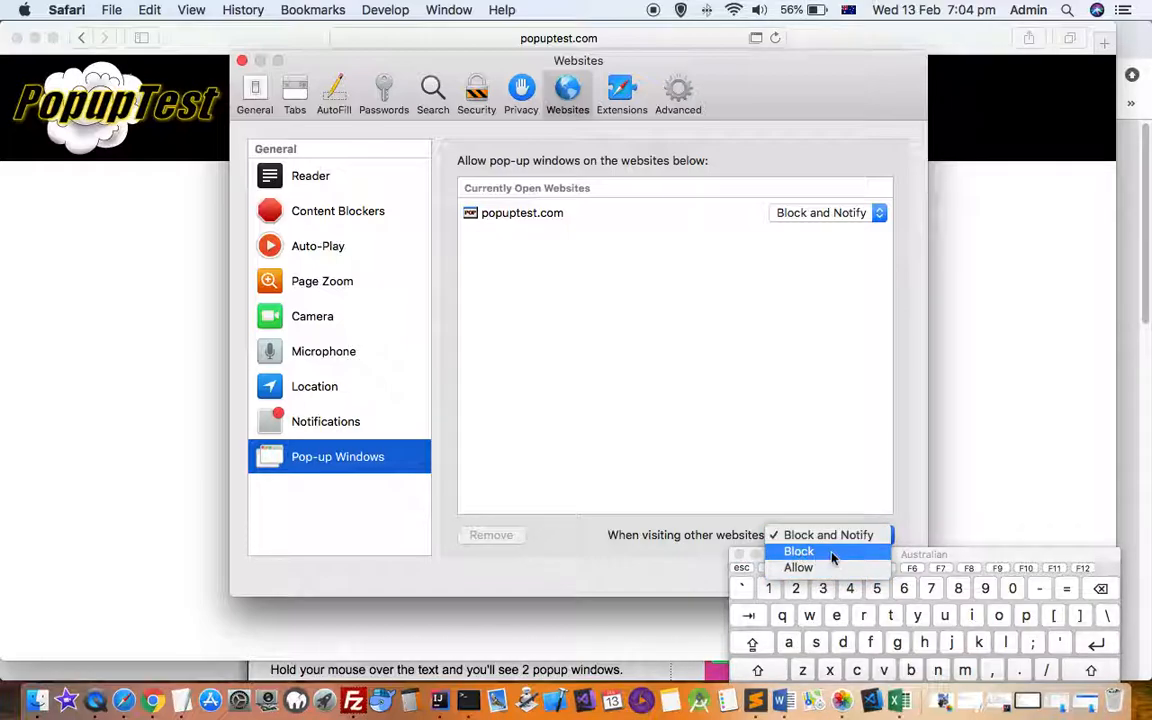
mouse_move(724, 536)
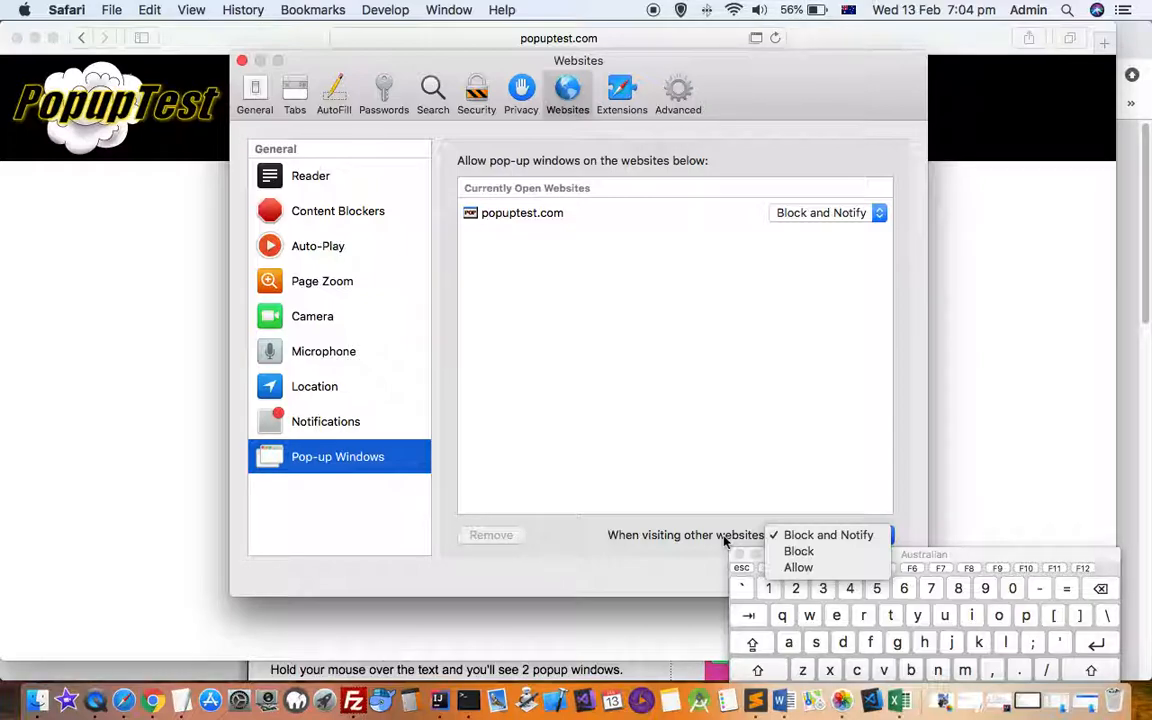
left_click(828, 534)
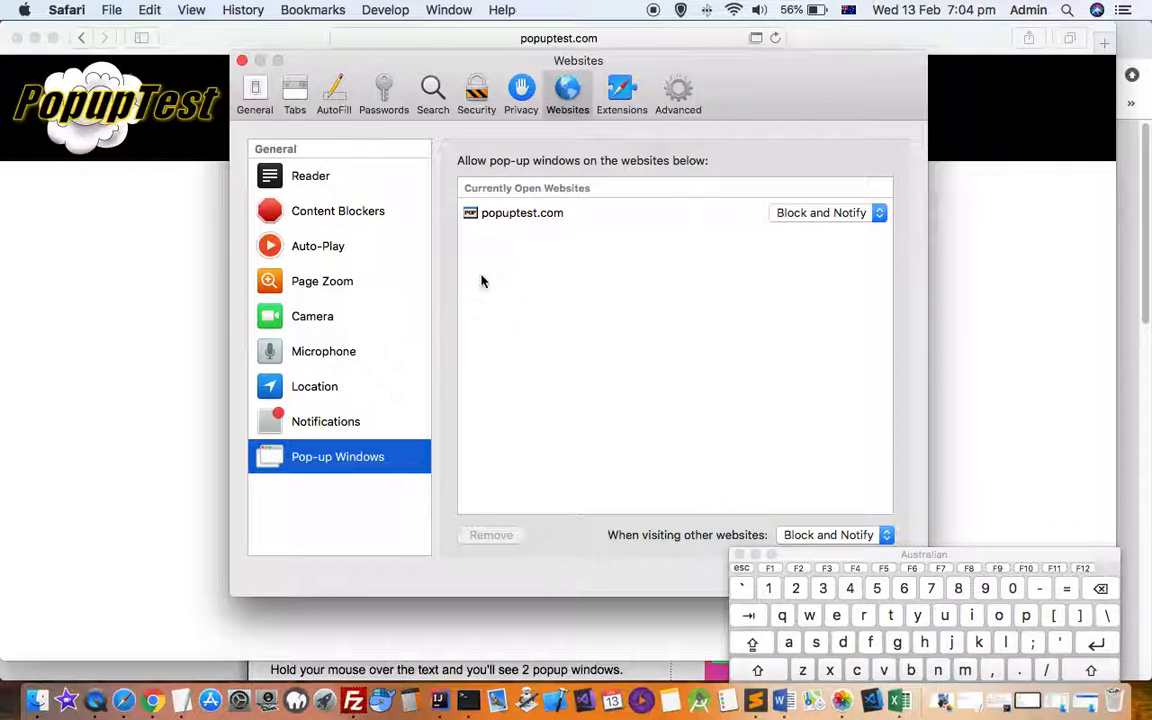
mouse_move(148, 696)
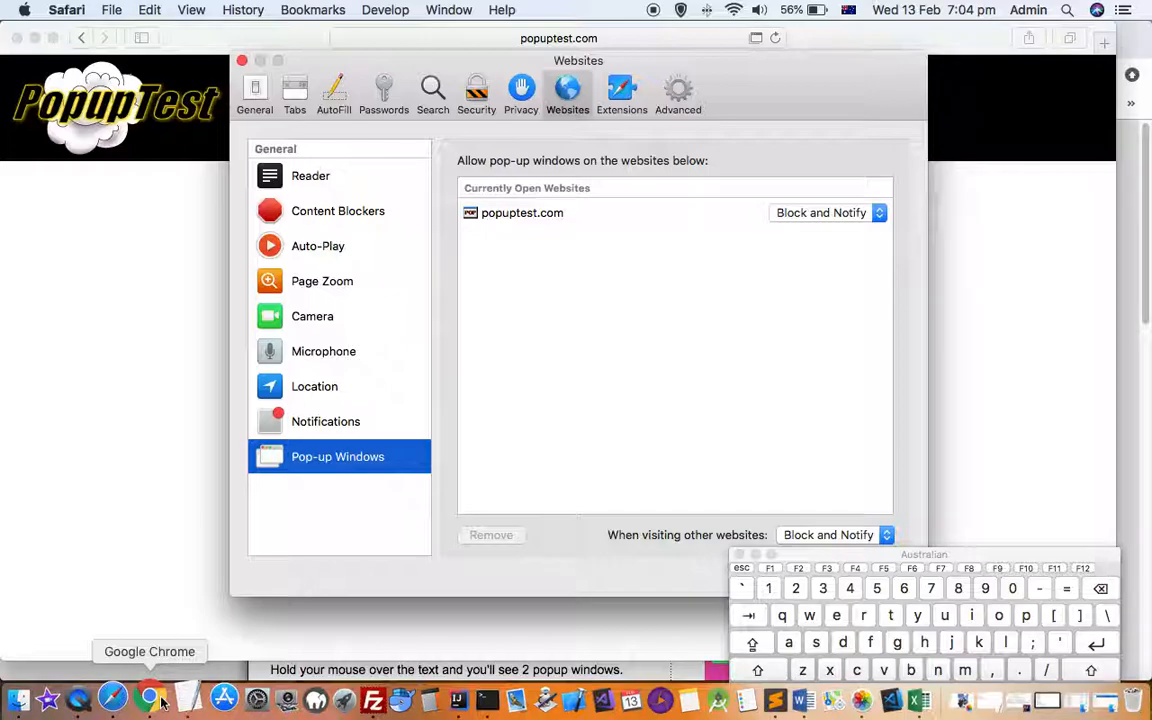
Step: Switch to Chrome on the popup test page and show its main three-dot menu
left_click(148, 696)
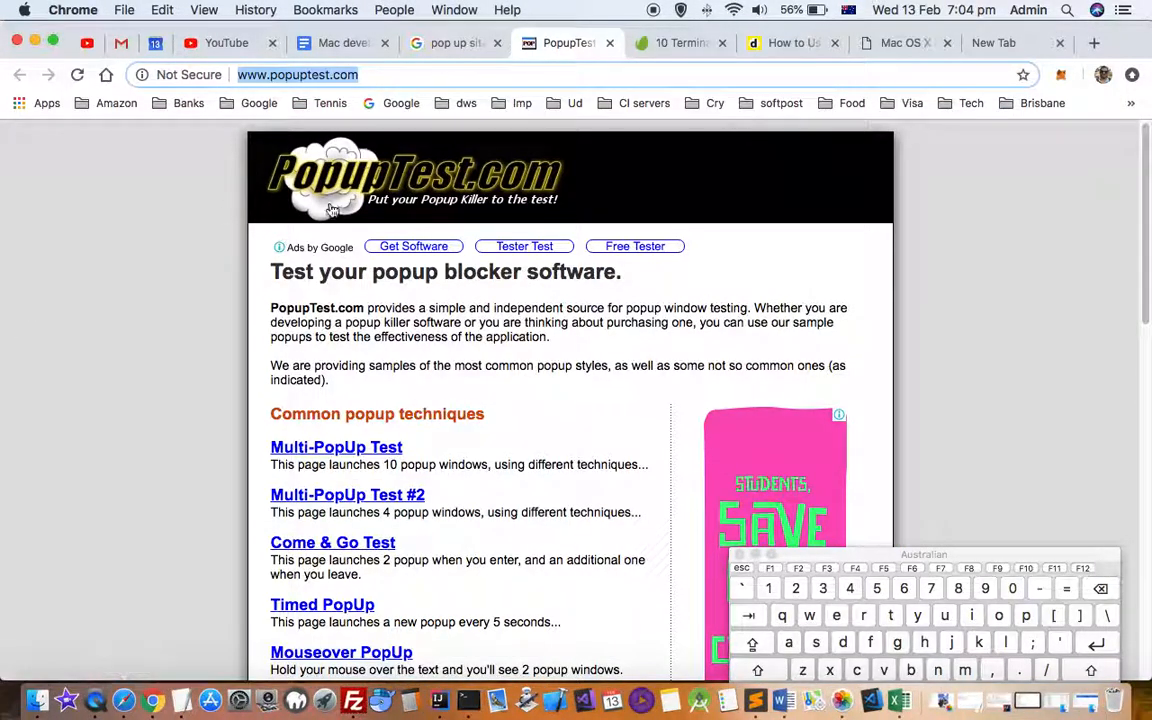
mouse_move(248, 232)
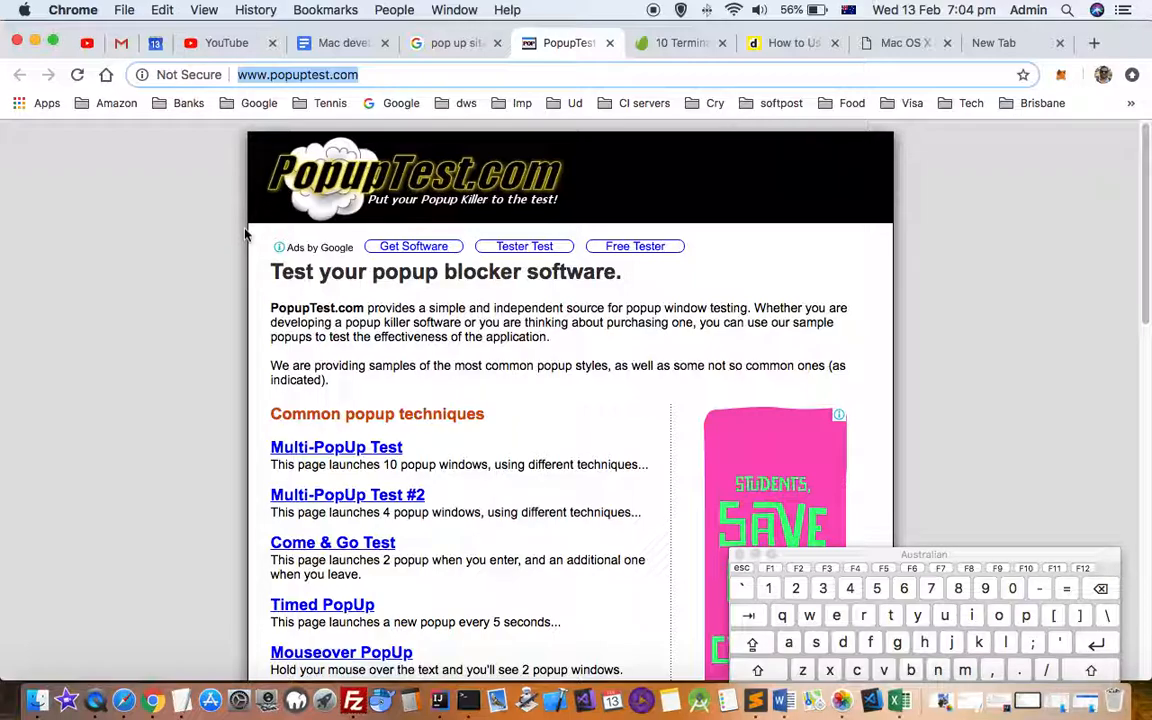
mouse_move(1030, 90)
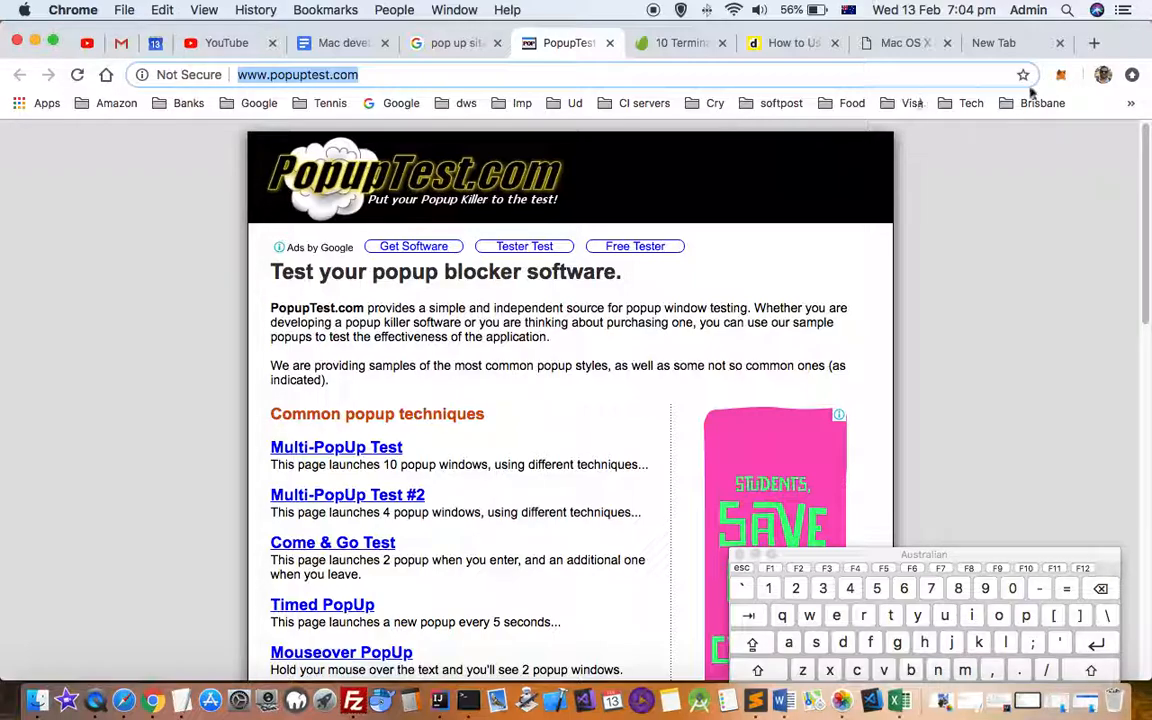
left_click(1132, 76)
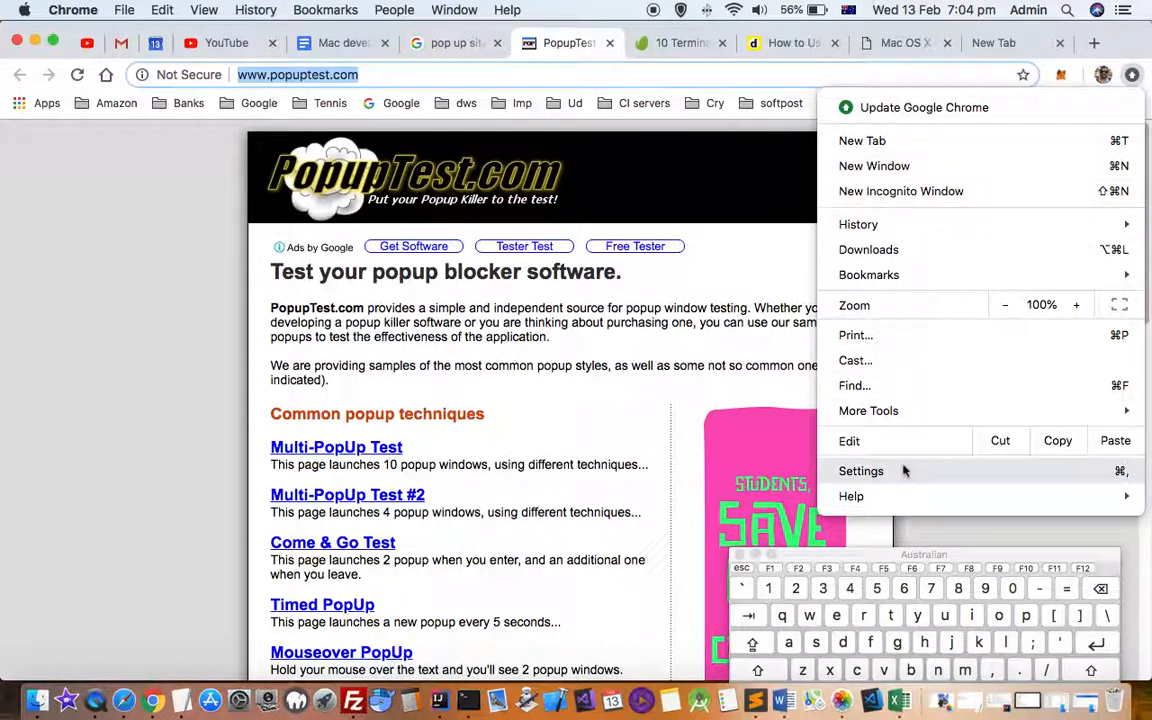
Step: Search Chrome's settings for 'pop'
left_click(860, 472)
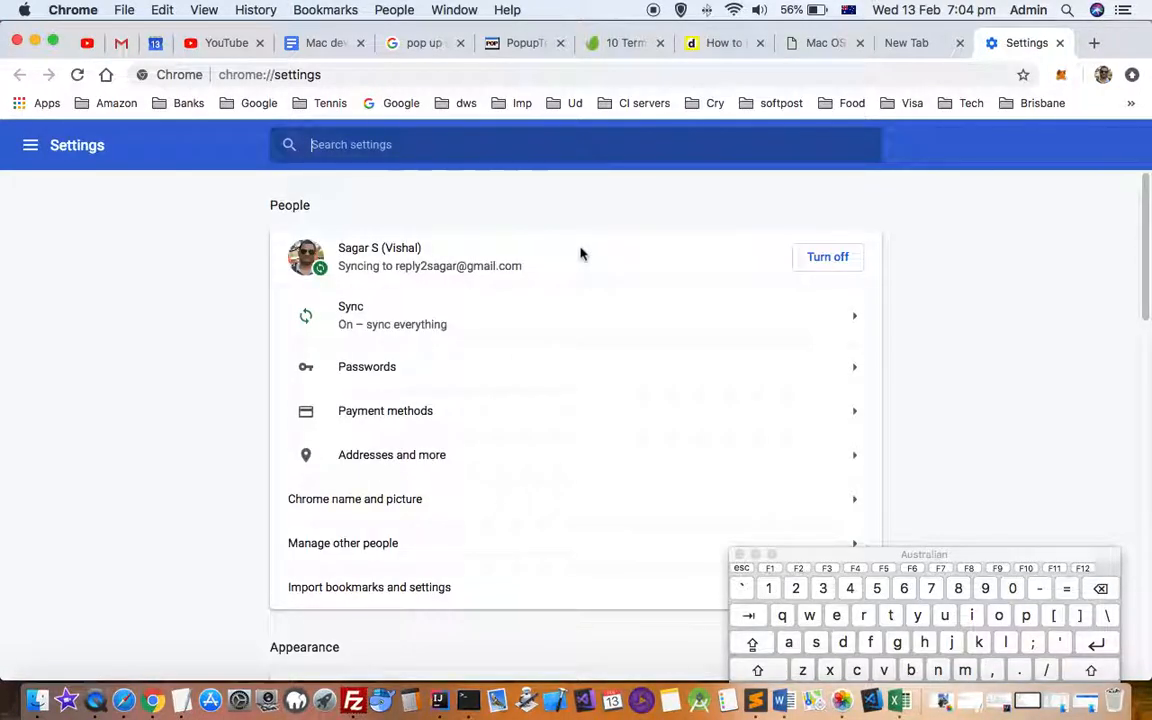
type("p")
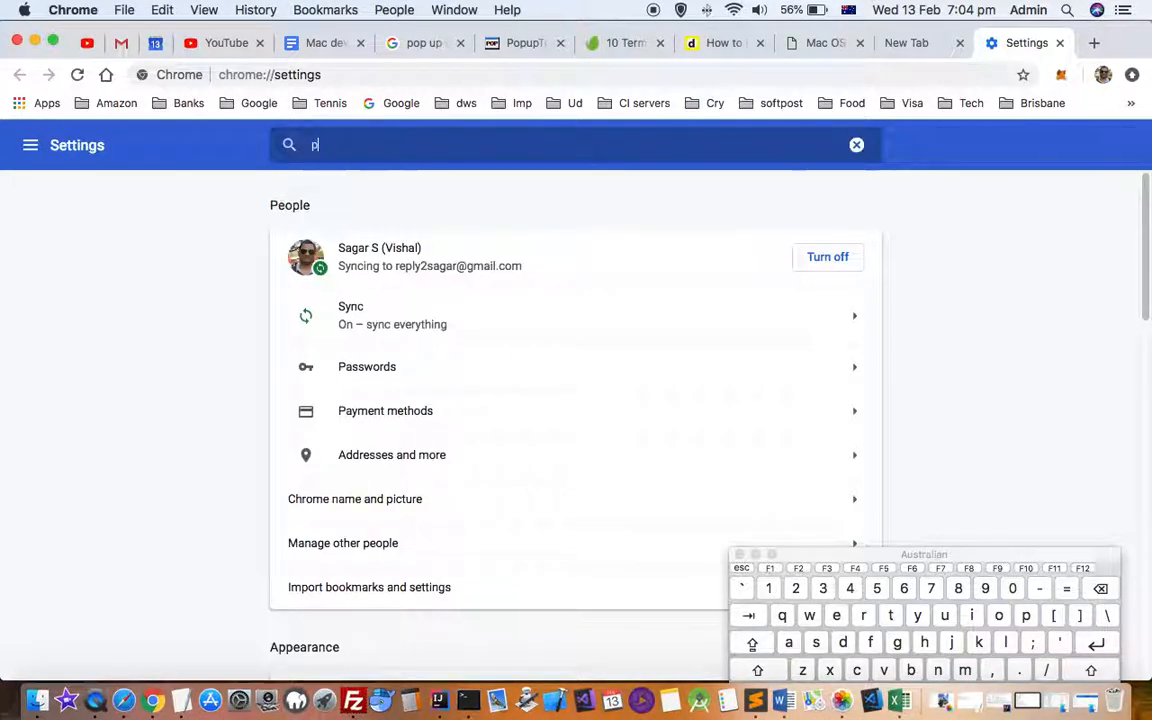
type("op")
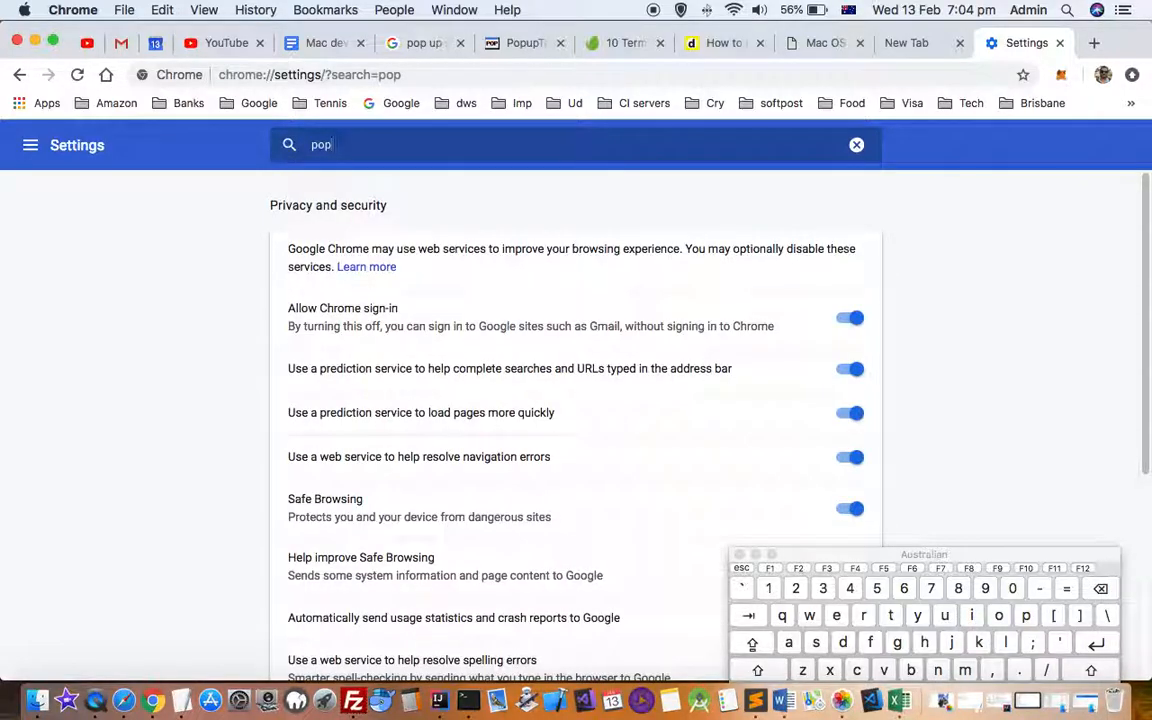
type("up")
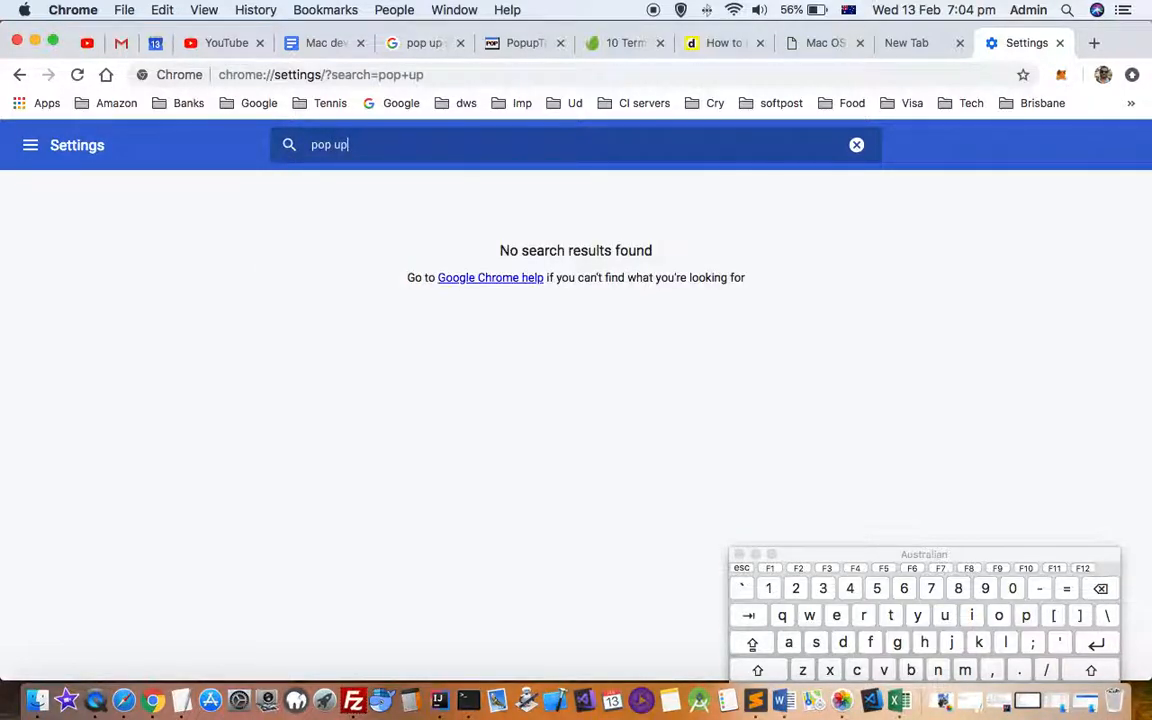
key("Backspace")
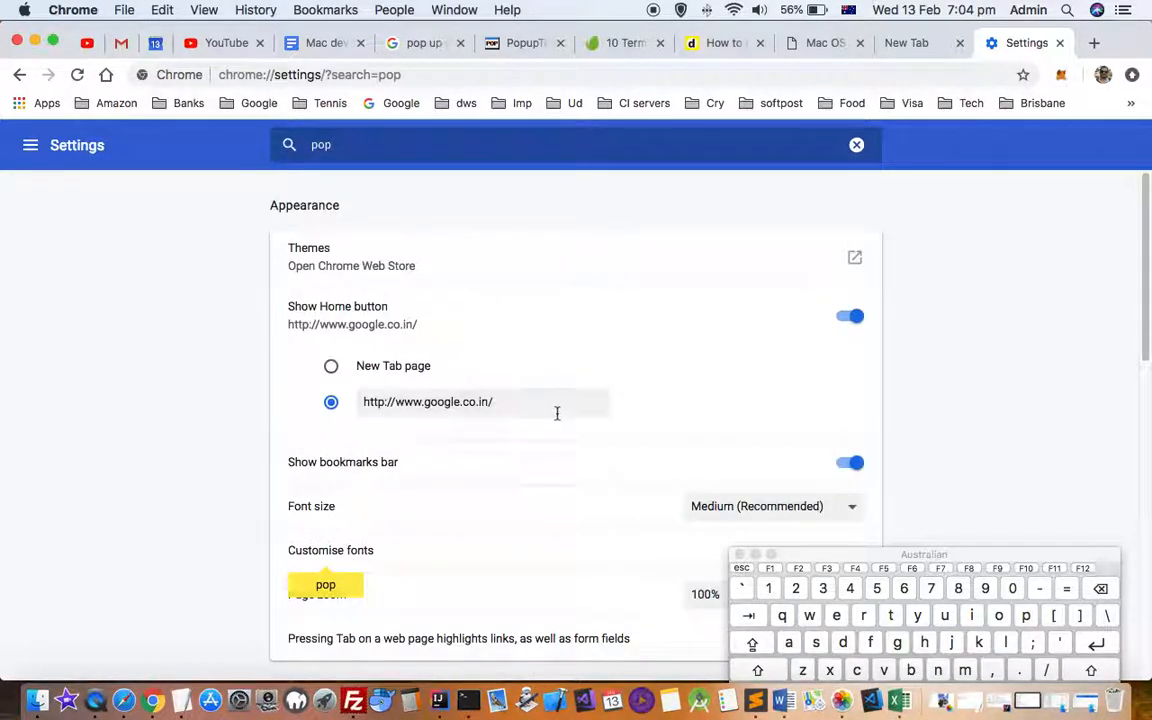
Step: Show the site content settings listing Pop-ups and redirects as Blocked
scroll("down", 3)
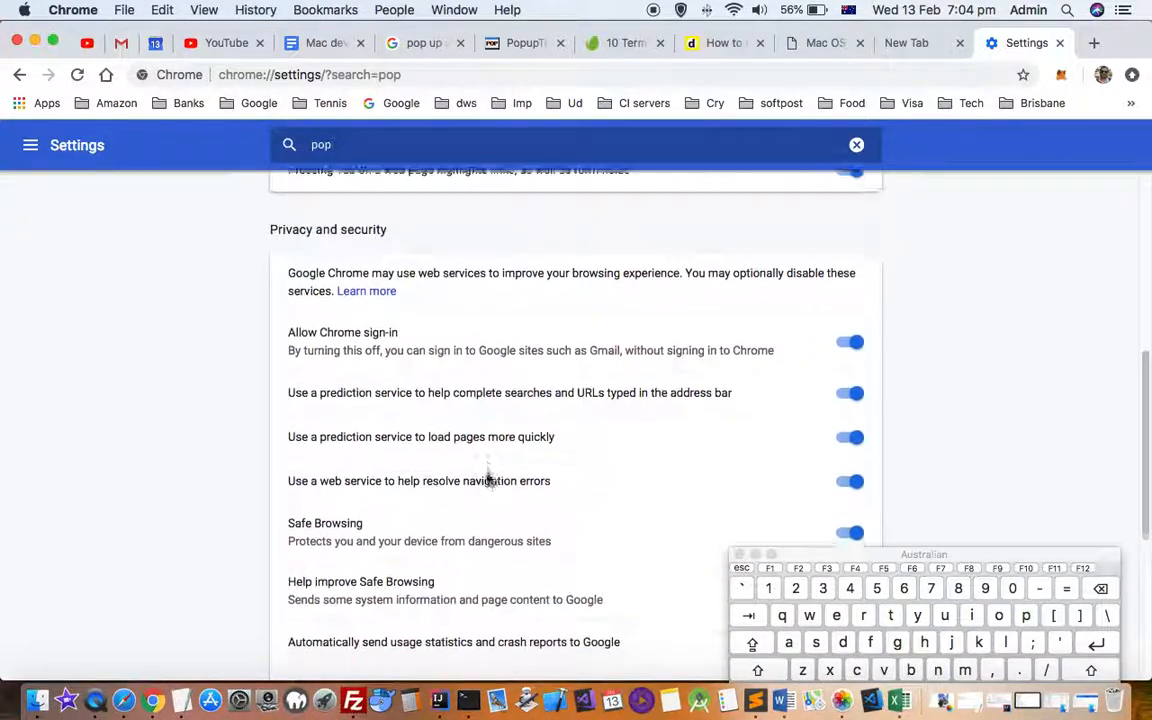
scroll("down", 3)
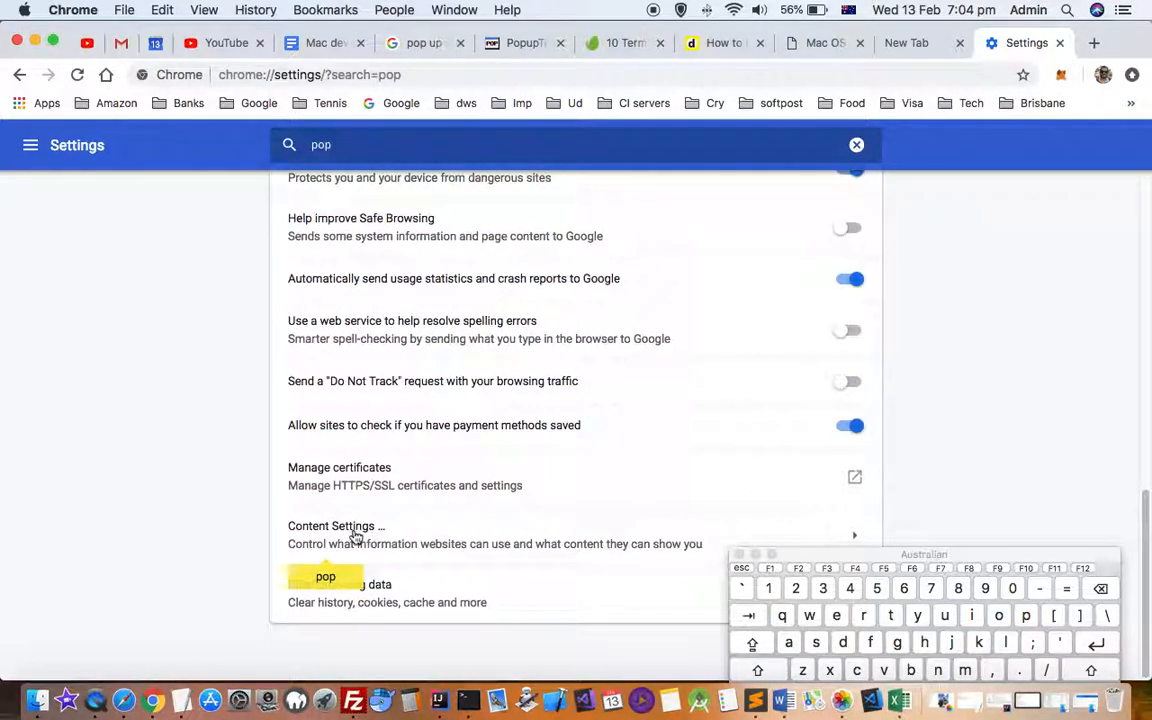
left_click(336, 524)
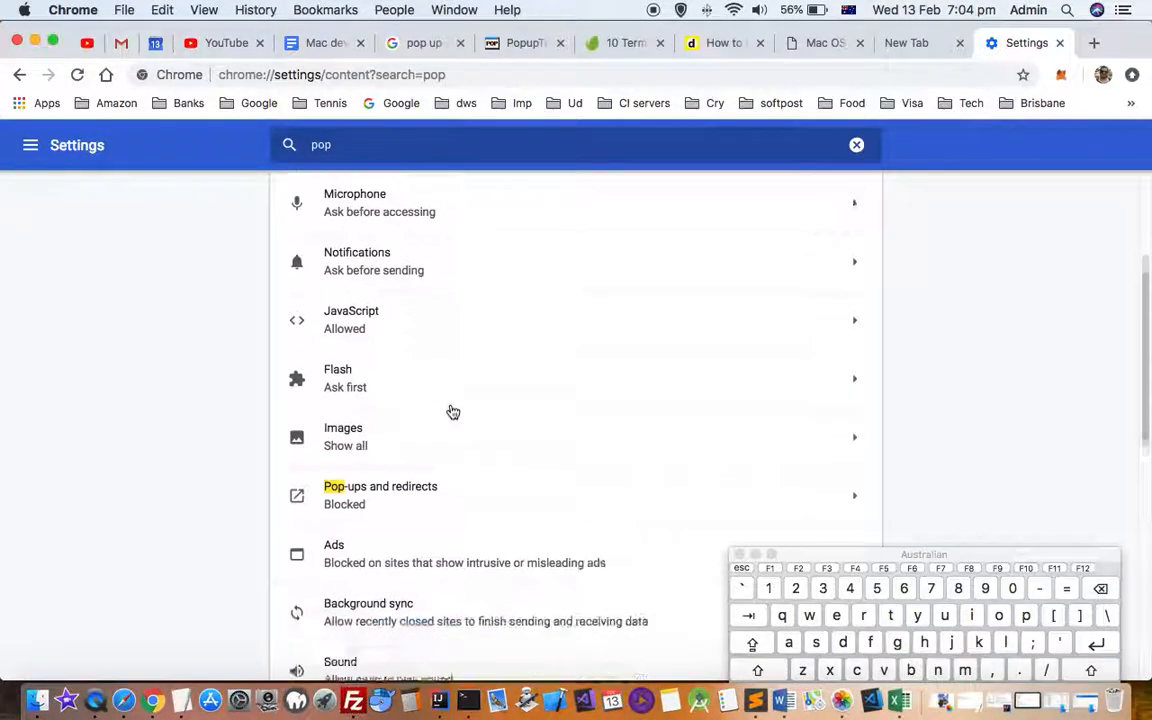
scroll("down", 3)
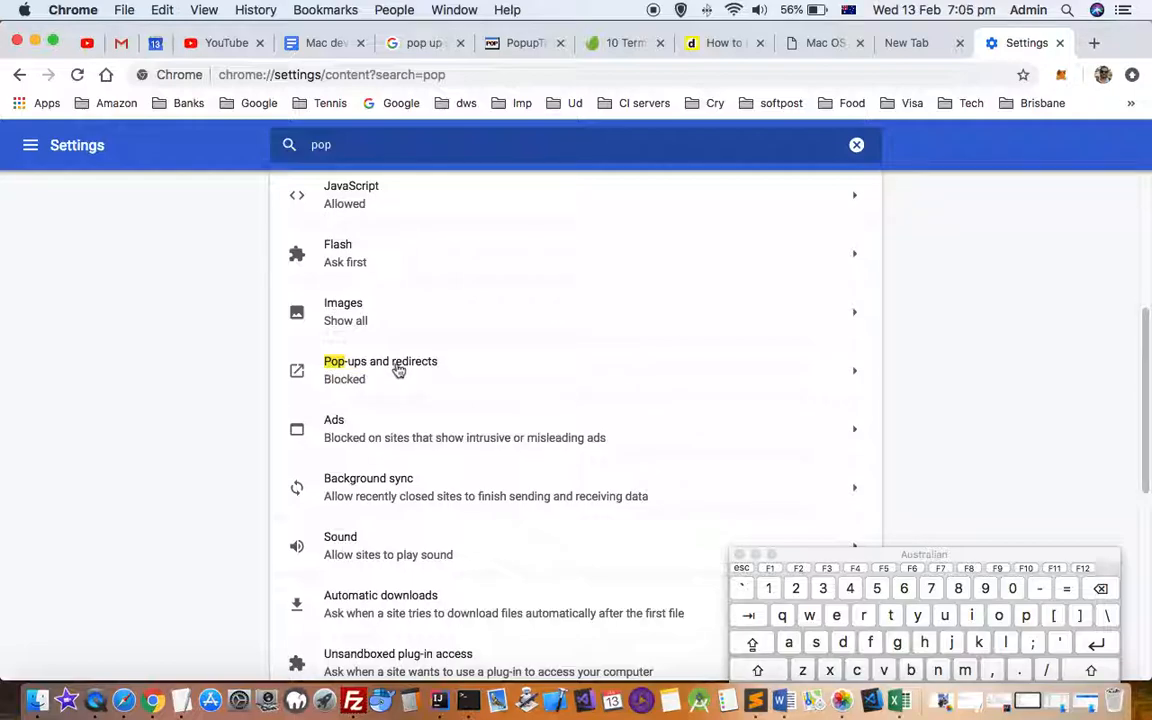
Step: Review the Pop-ups and redirects page: blocking on, no blocked sites, long Allow list
left_click(380, 370)
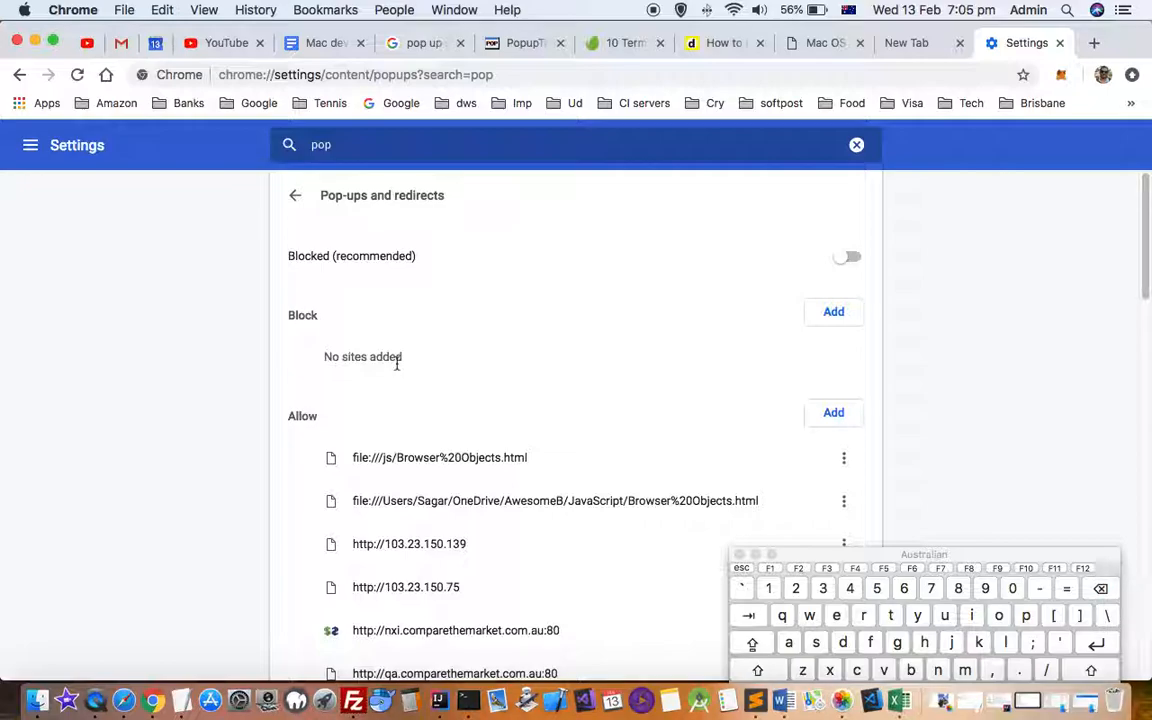
scroll("down", 3)
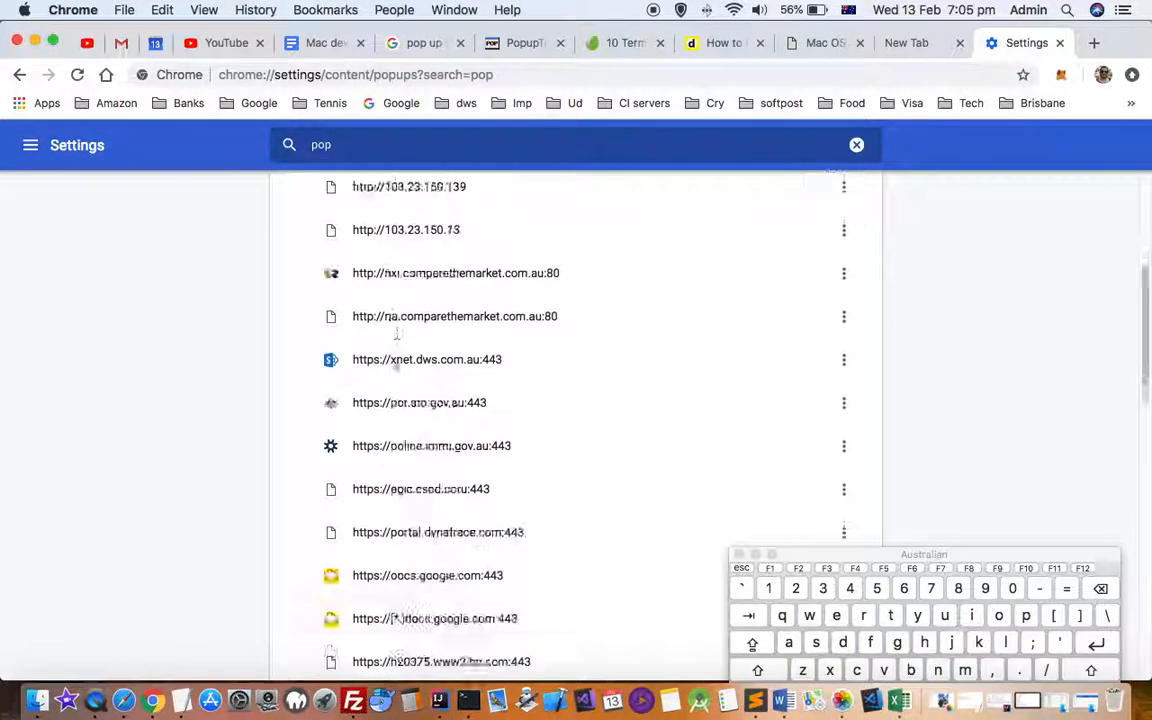
scroll("down", 3)
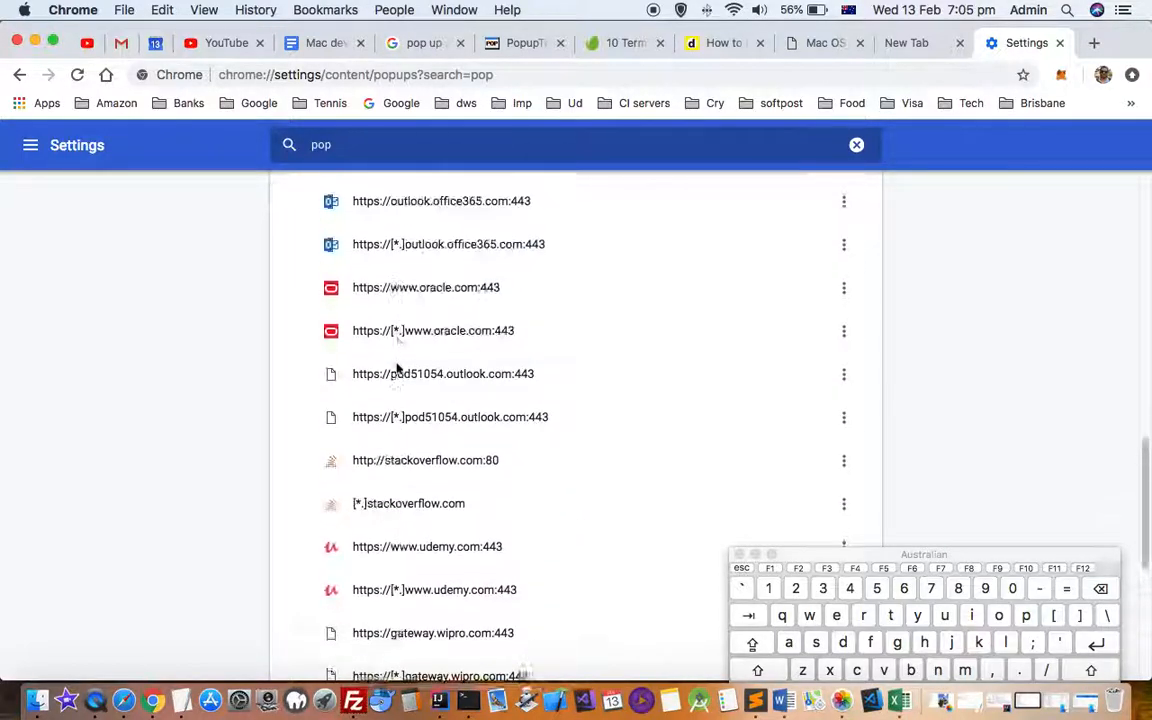
scroll("up", 3)
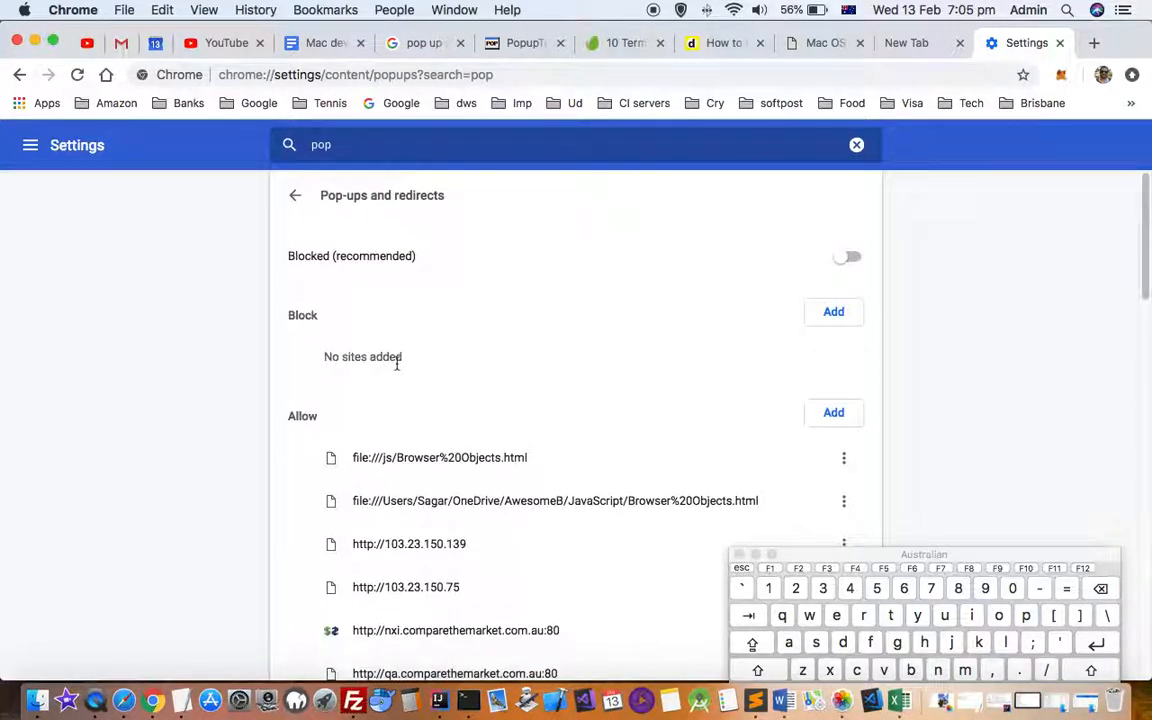
mouse_move(852, 326)
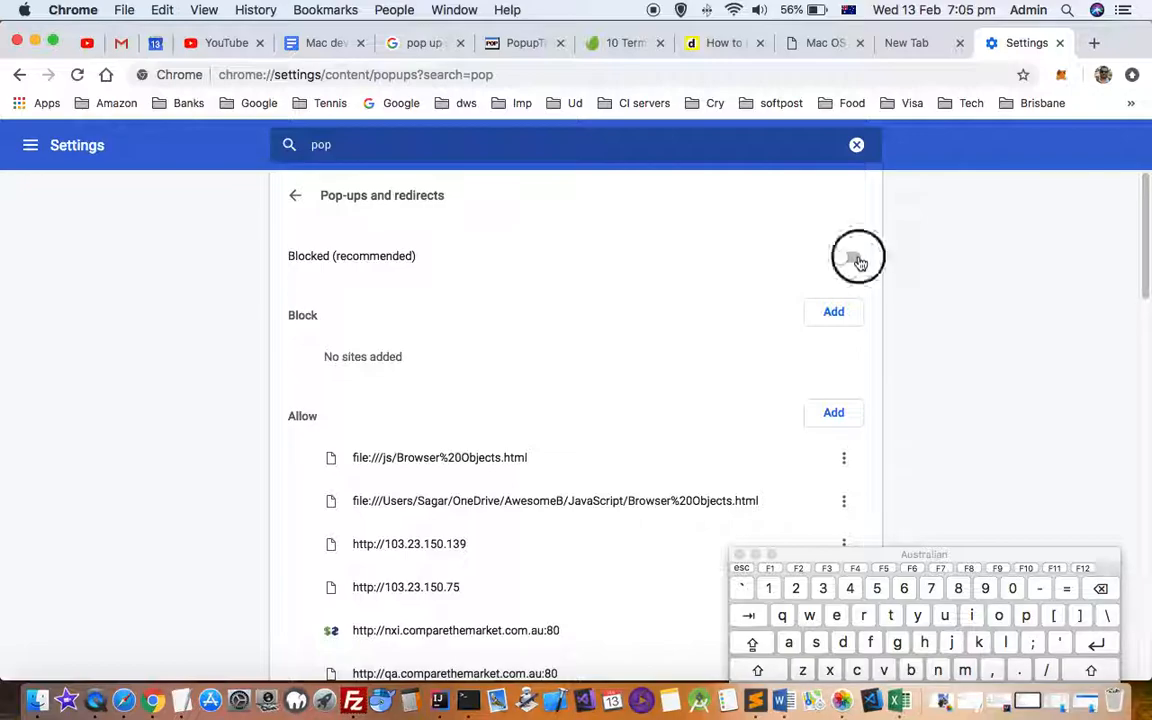
left_click(850, 256)
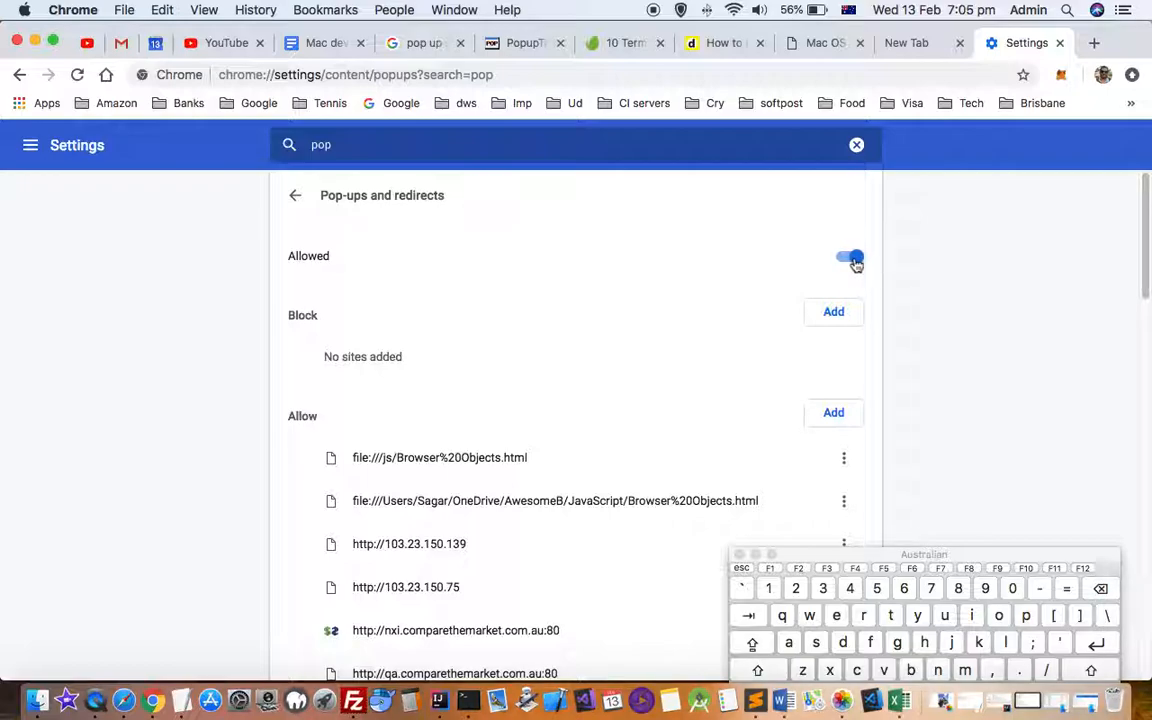
left_click(848, 258)
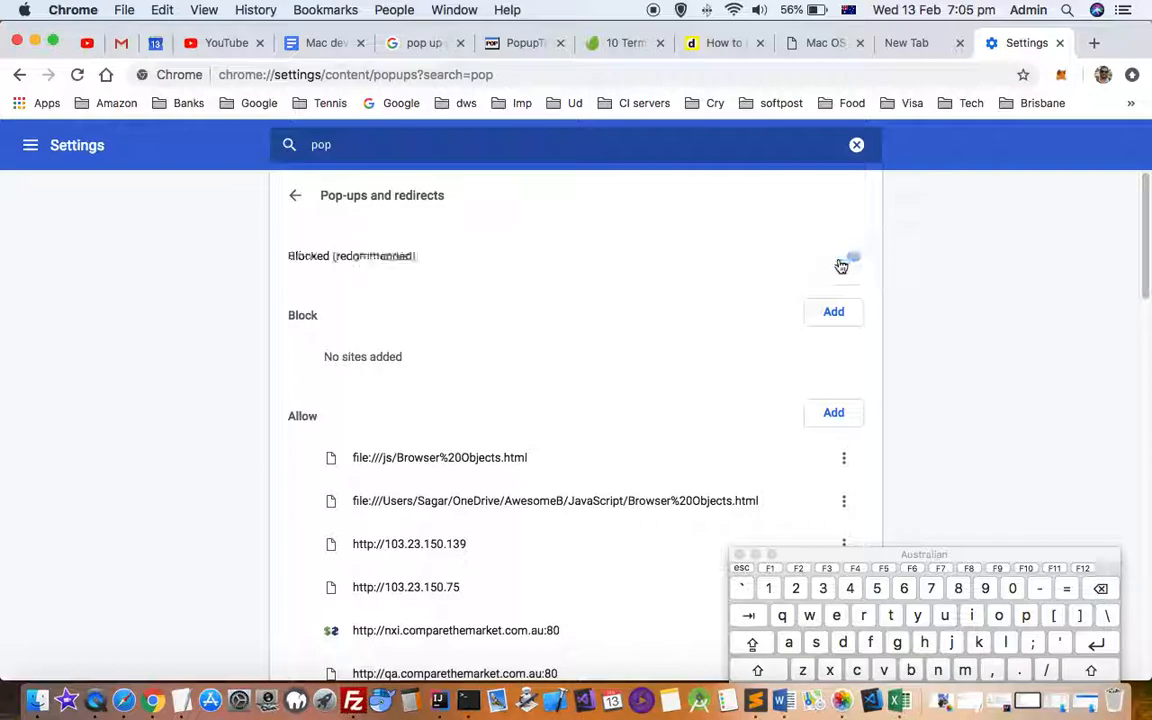
left_click(848, 256)
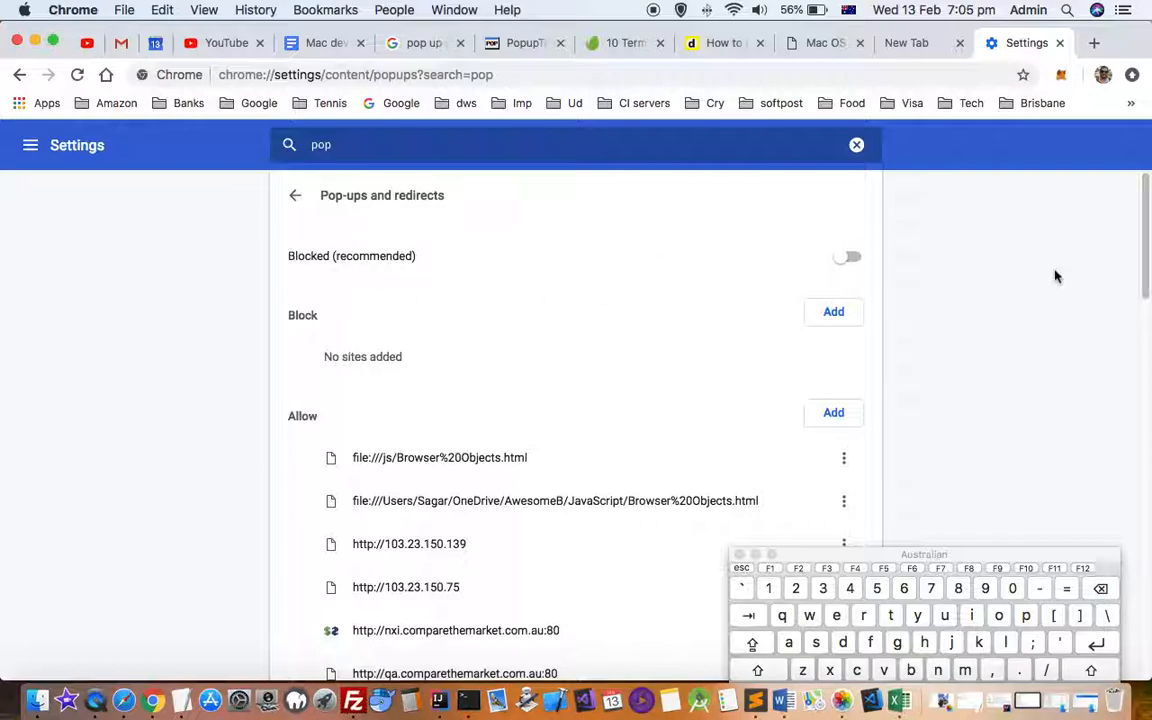
mouse_move(808, 216)
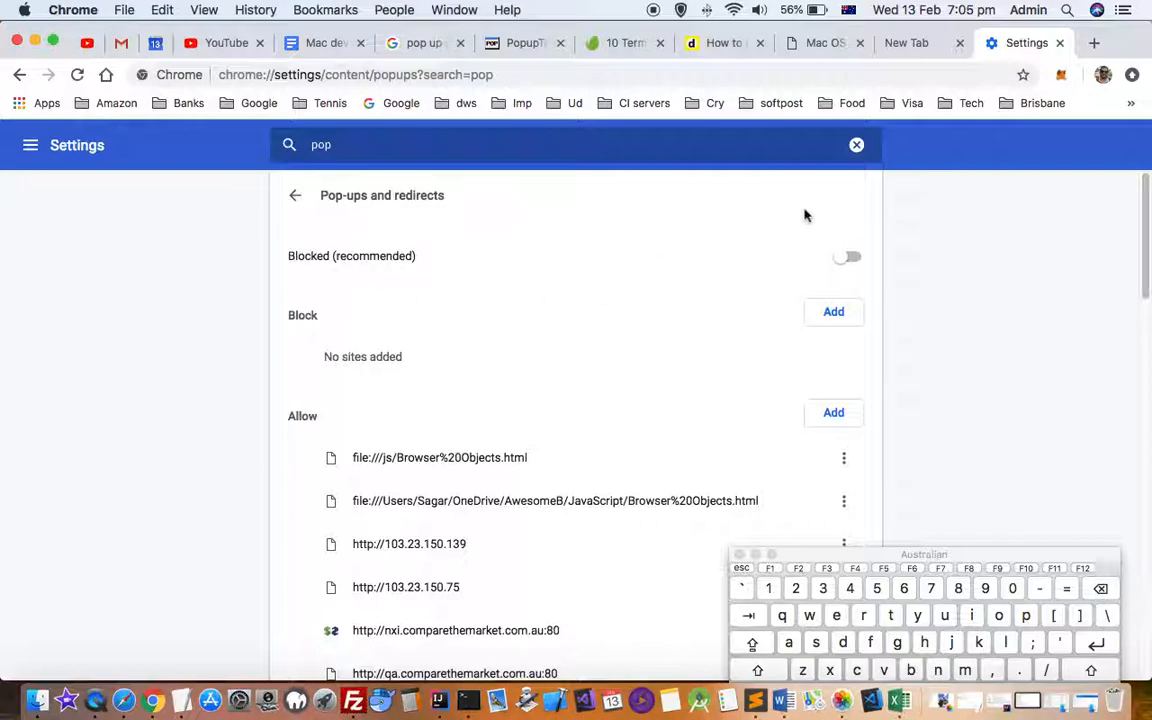
mouse_move(158, 260)
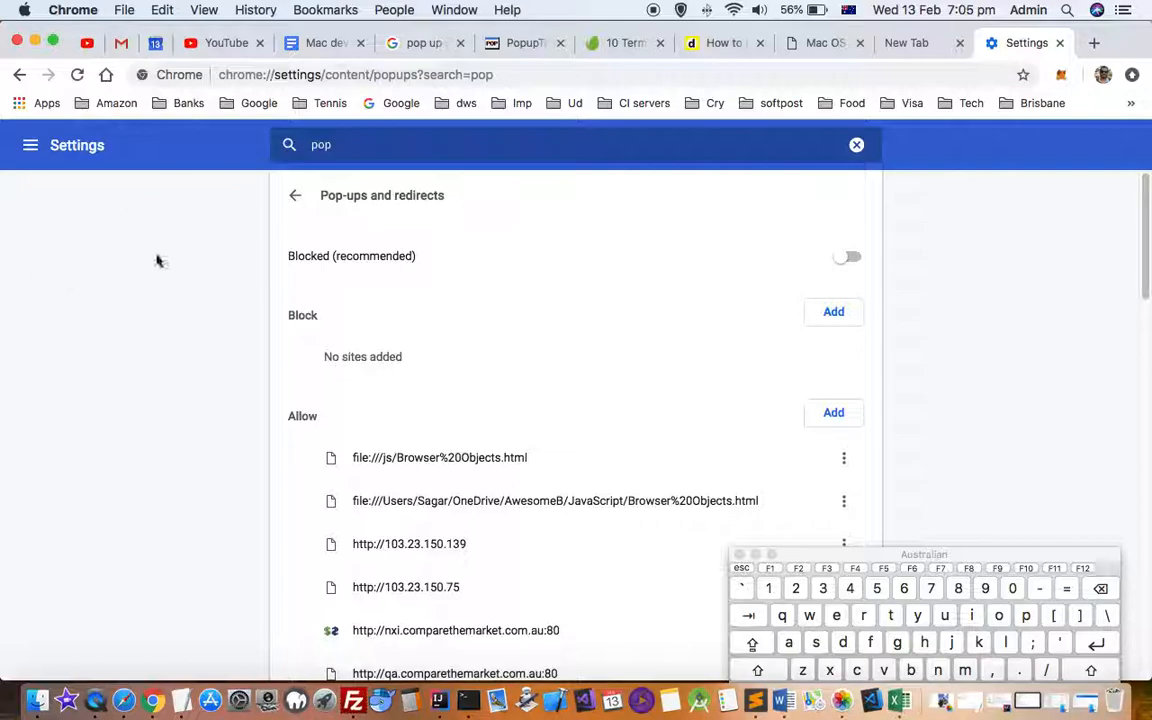